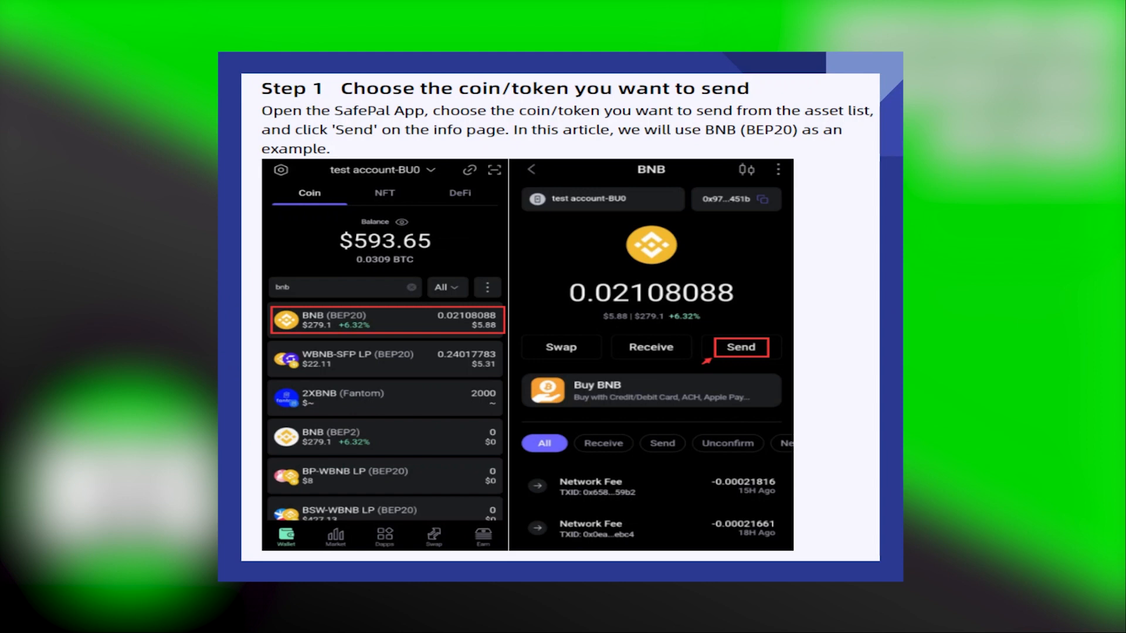
{"action": "mouse_move", "coordinate": [674, 346]}
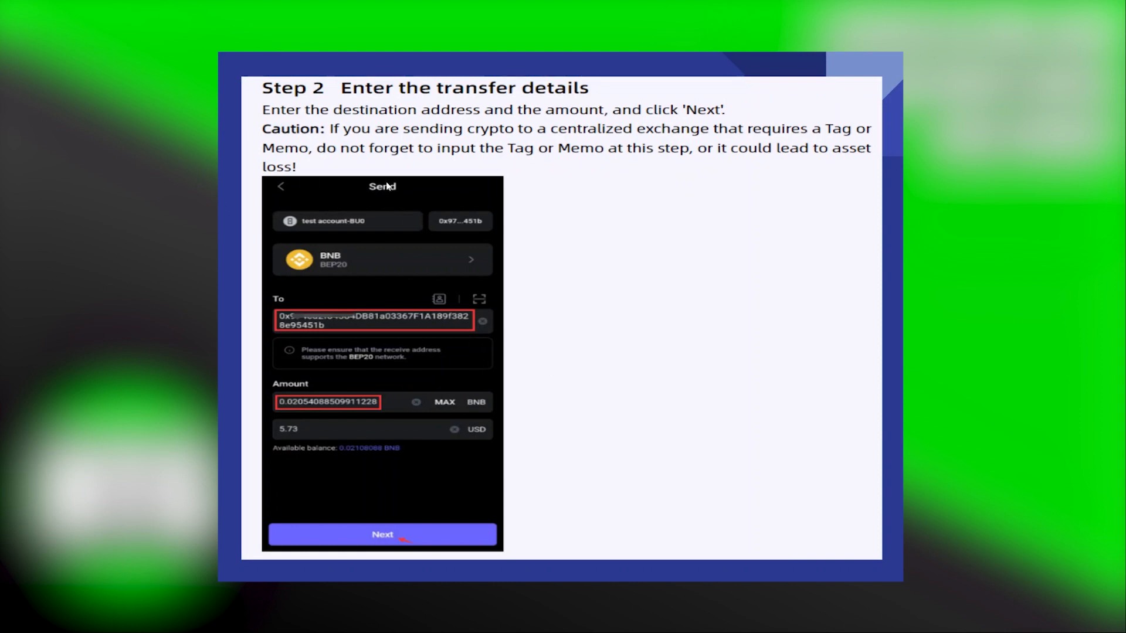
{"action": "mouse_move", "coordinate": [691, 119]}
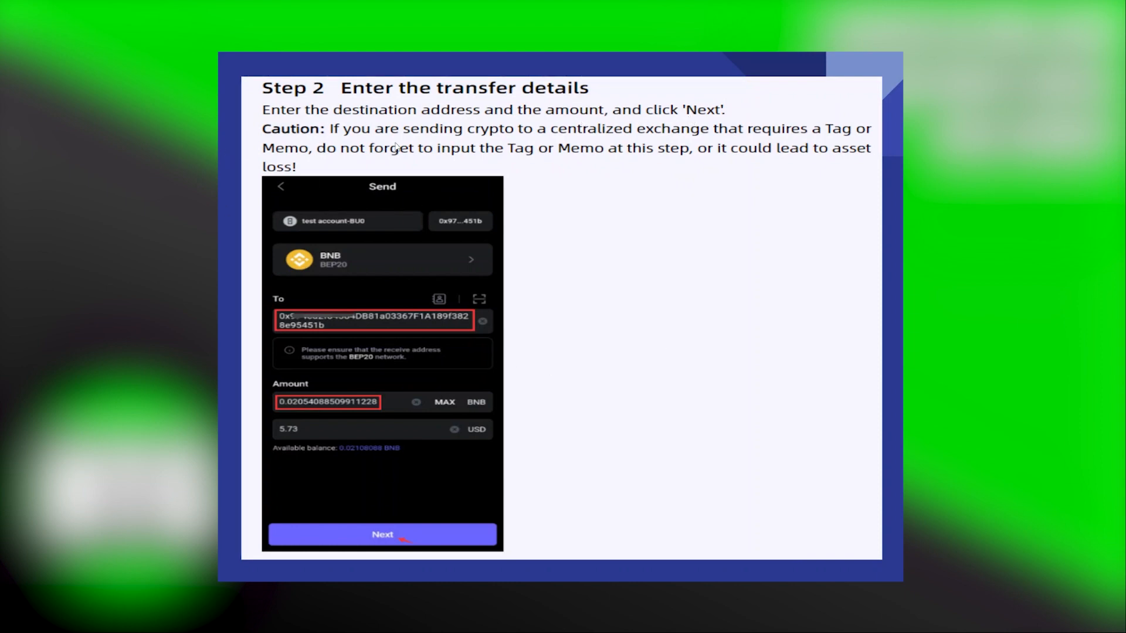
{"action": "mouse_move", "coordinate": [647, 151]}
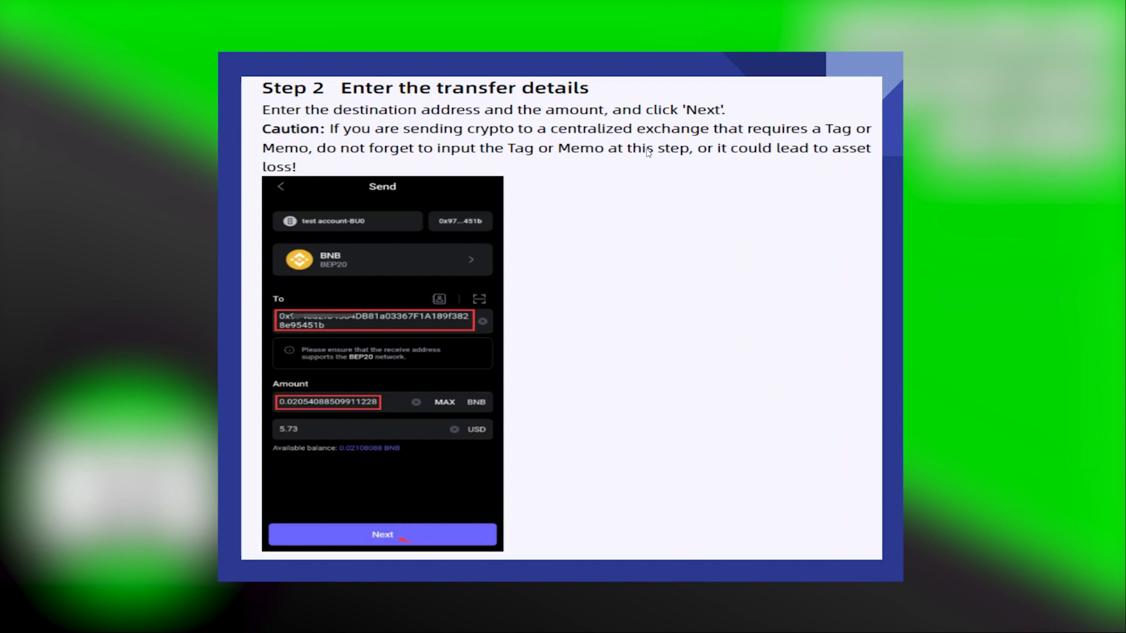
{"action": "mouse_move", "coordinate": [673, 188]}
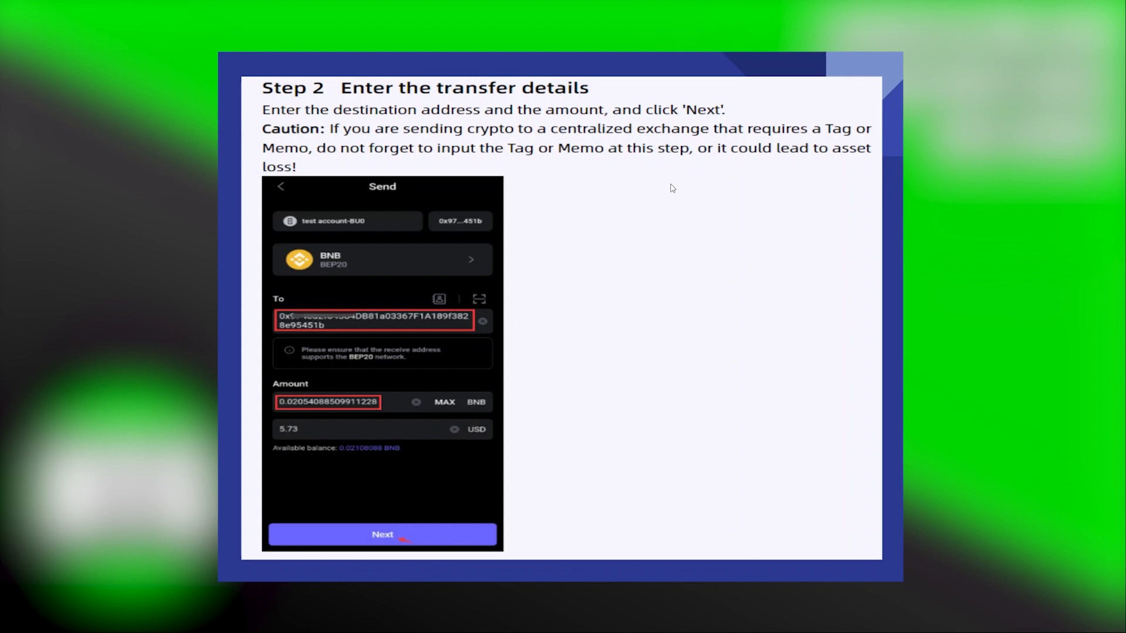
Step: Advance the slideshow past the Step 2 'Enter the transfer details' slide to Step 3
{"action": "left_click", "coordinate": [382, 535]}
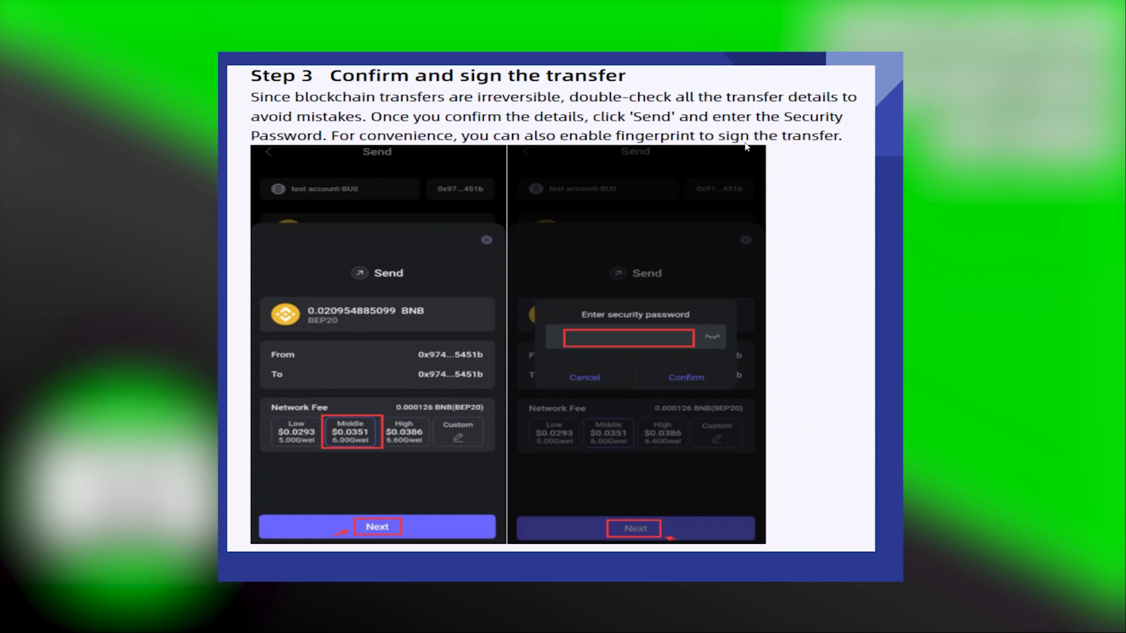
{"action": "mouse_move", "coordinate": [774, 217]}
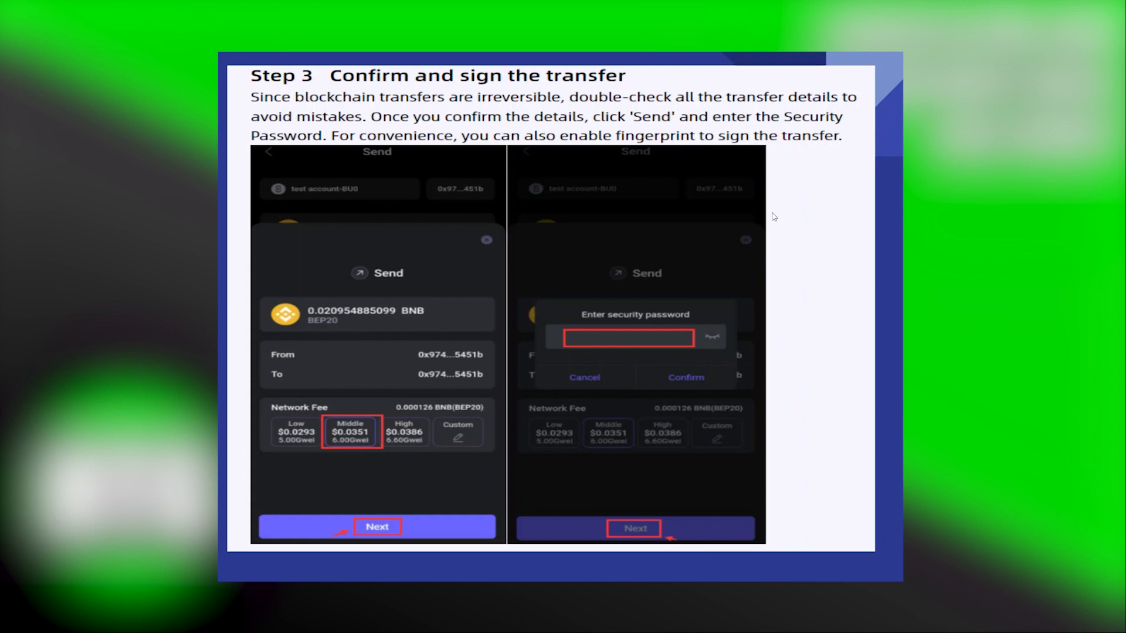
{"action": "mouse_move", "coordinate": [769, 212]}
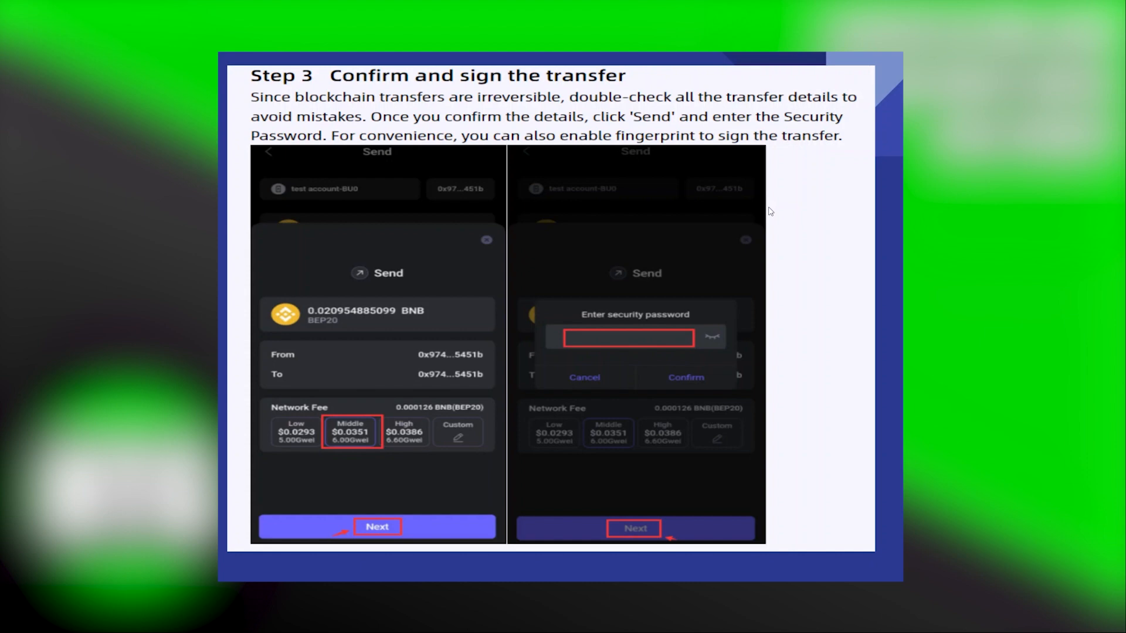
Step: Scroll past Step 3 'Confirm and sign' to the Step 4 Transaction Details slide
{"action": "scroll", "scroll_direction": "down", "scroll_amount": 3}
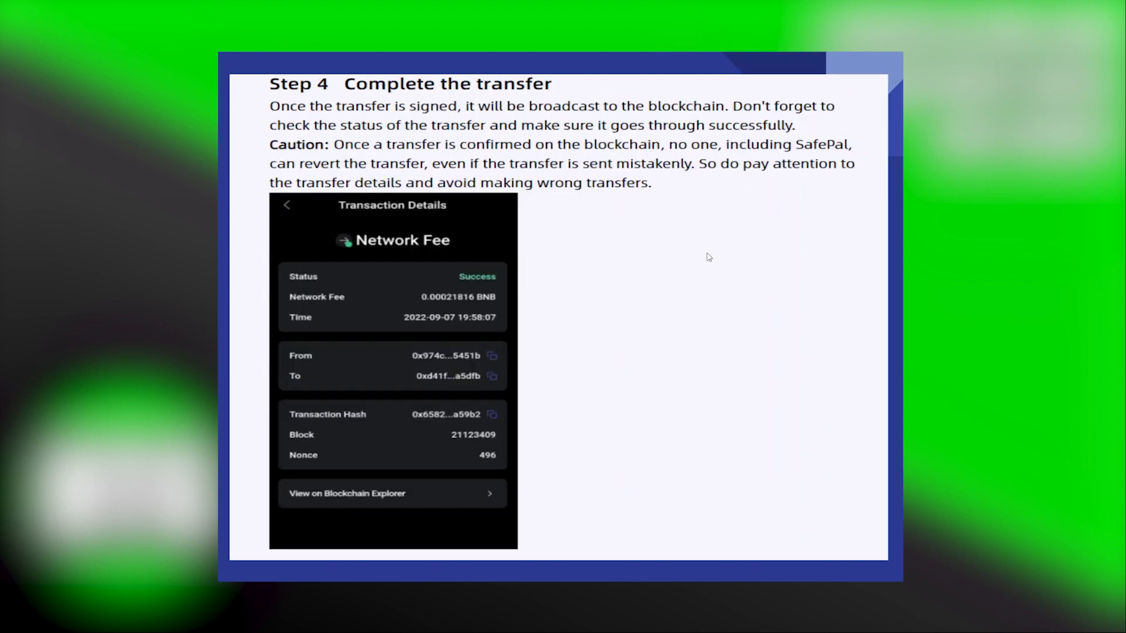